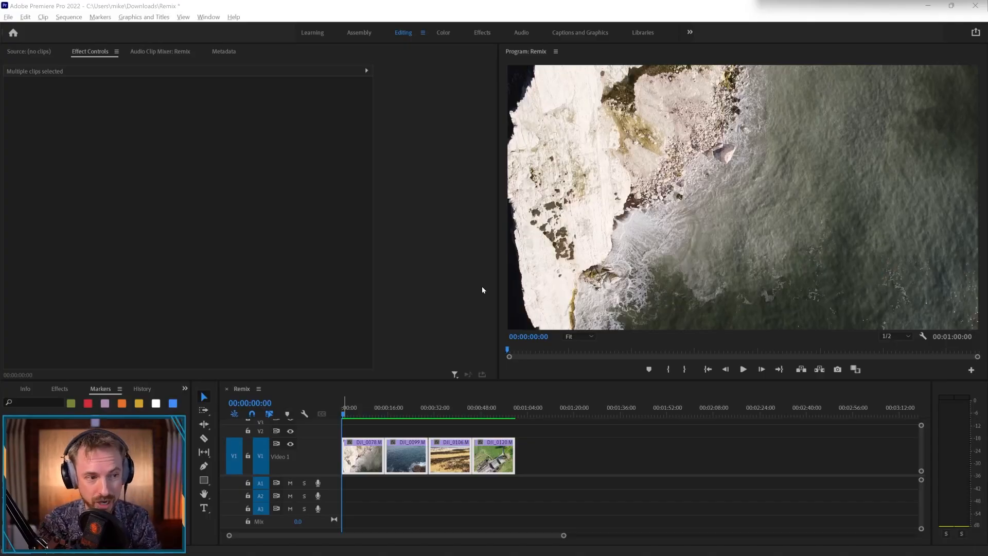
- Place the Upbeat Happy Music stock track on audio track A1 beneath the video clips
left_click(387, 414)
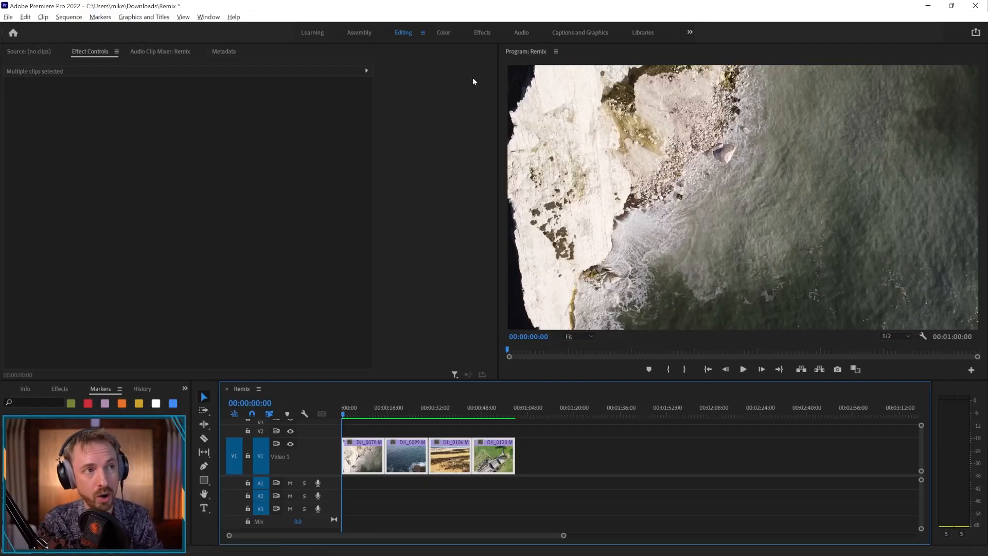
left_click(520, 32)
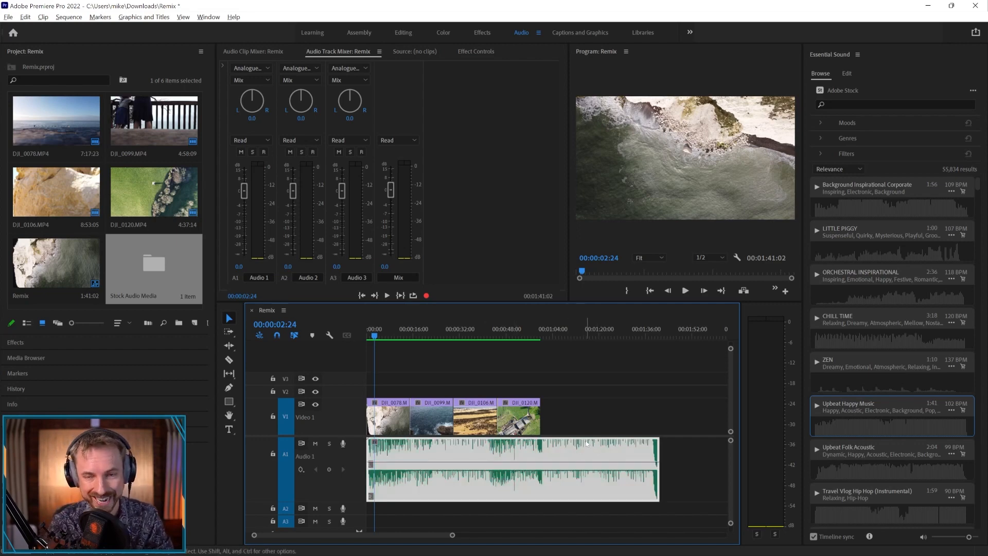
mouse_move(587, 443)
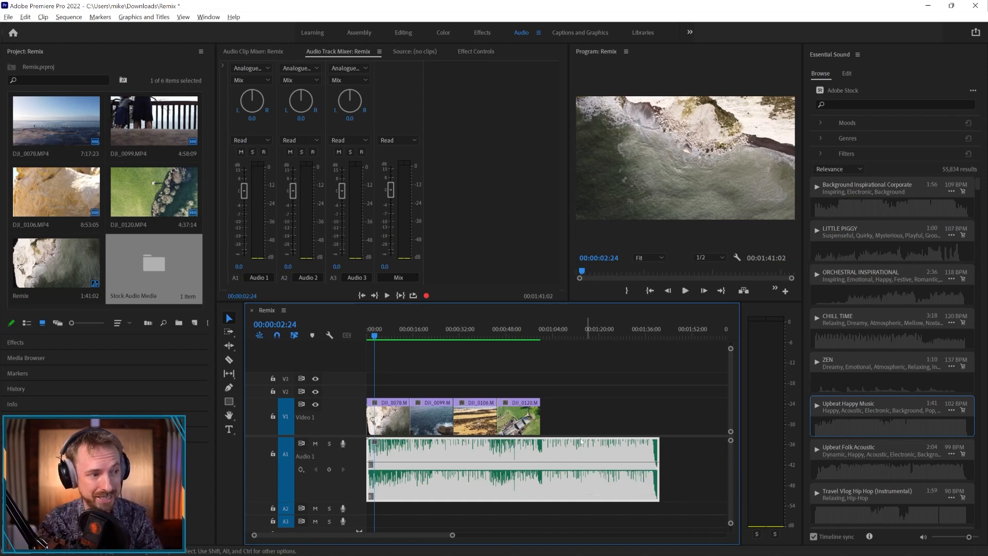
mouse_move(229, 346)
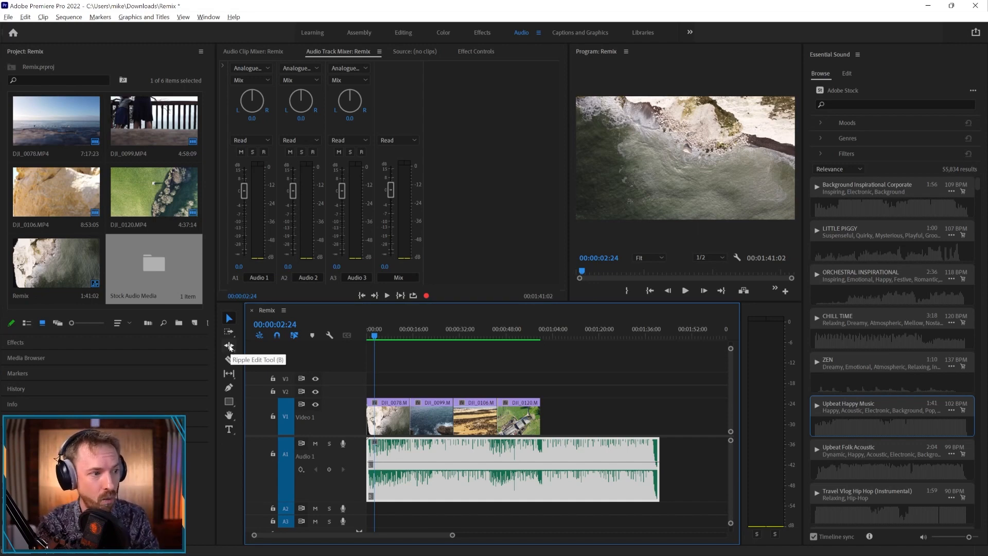
- Shorten the music clip to about 1:01 with the Remix Tool from the Ripple Edit group
left_click(229, 346)
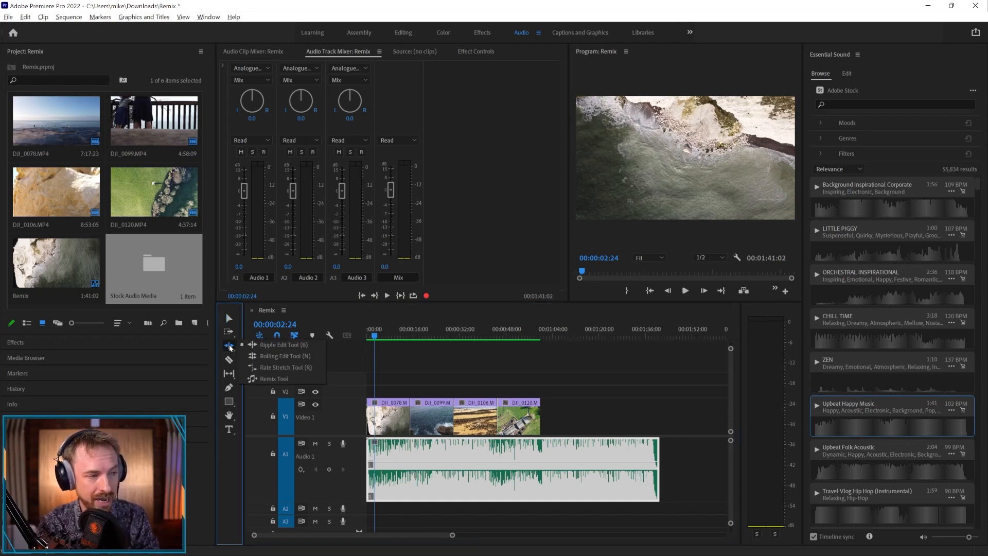
mouse_move(266, 382)
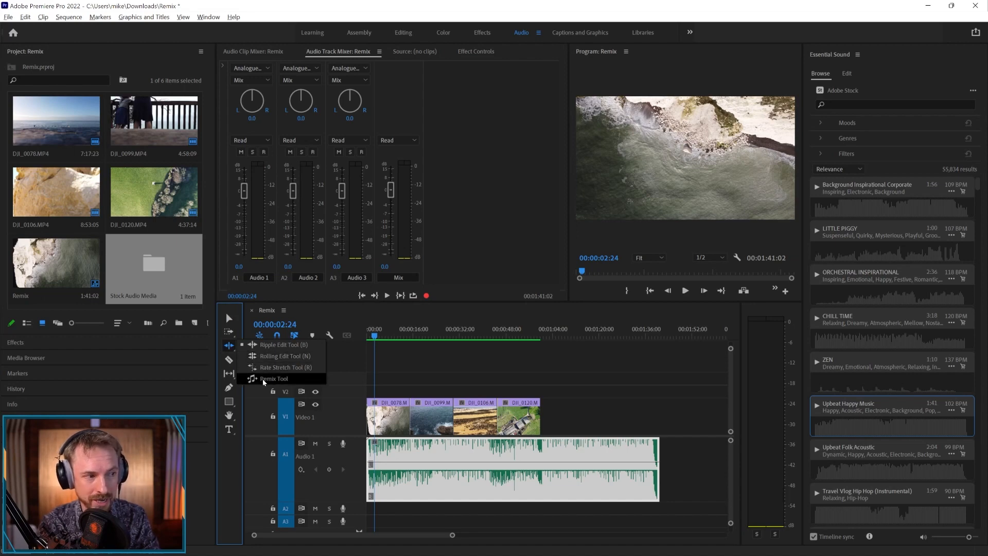
left_click(274, 379)
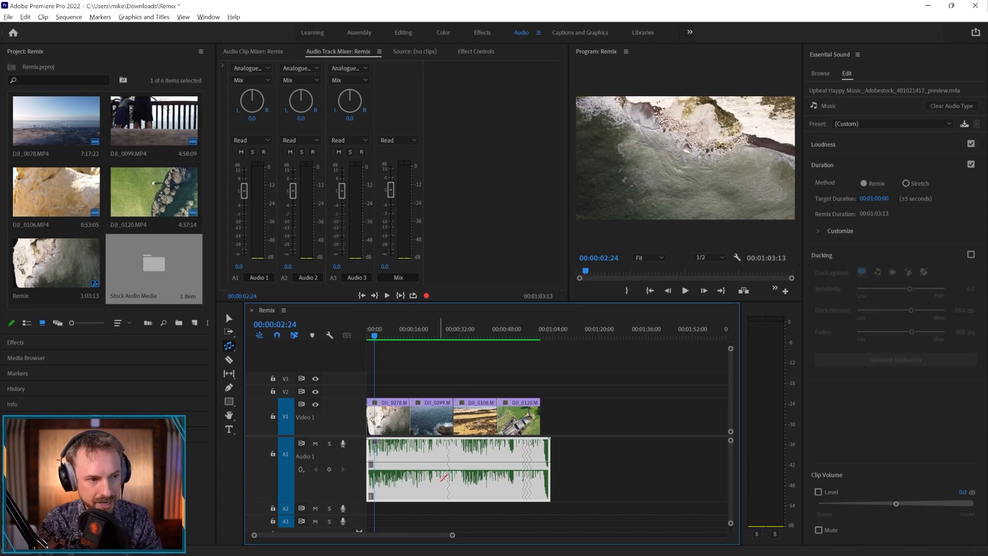
left_click(445, 336)
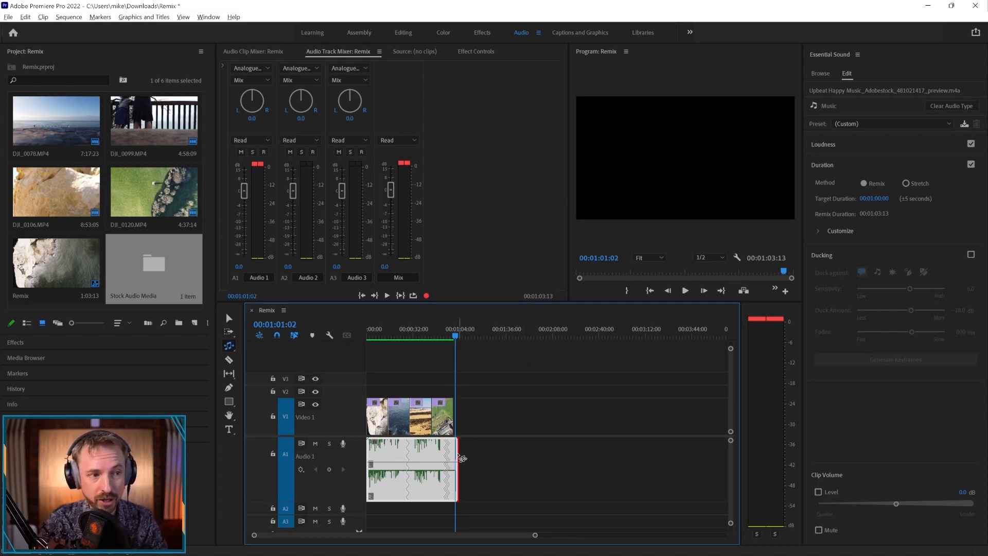
- Lengthen the music clip and set its Target Duration to 00:03:33:00 in Essential Sound
left_click_drag(457, 470, 697, 469)
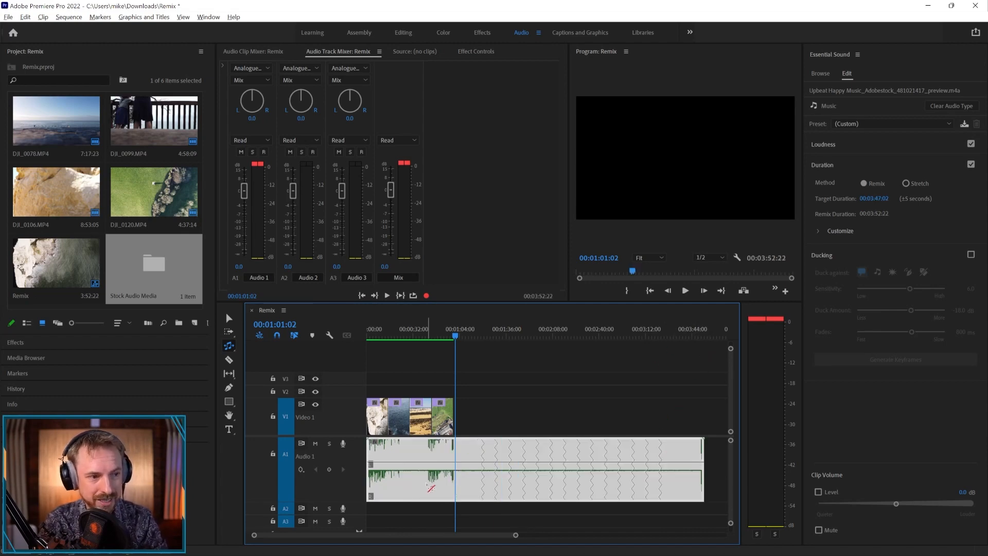
left_click(487, 454)
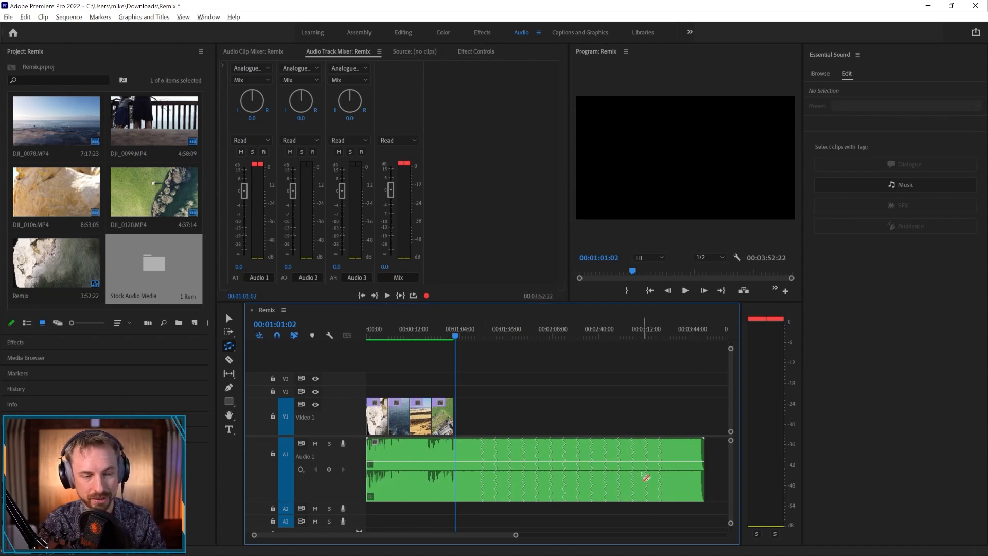
mouse_move(644, 479)
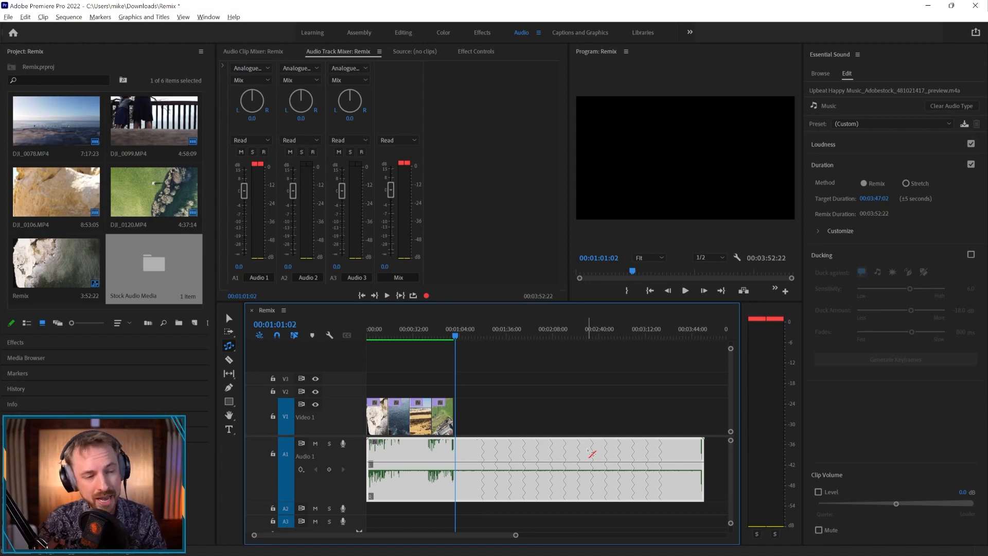
mouse_move(588, 452)
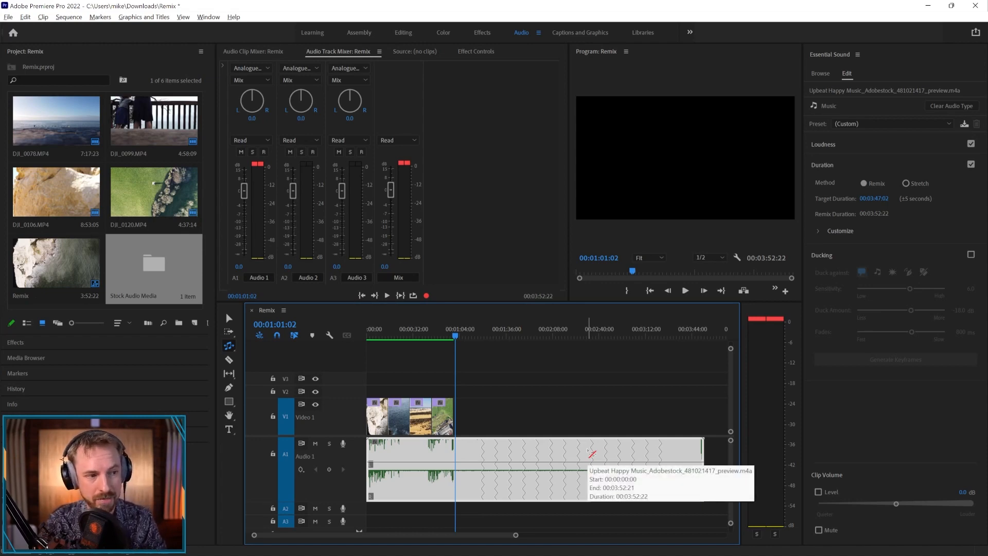
mouse_move(679, 375)
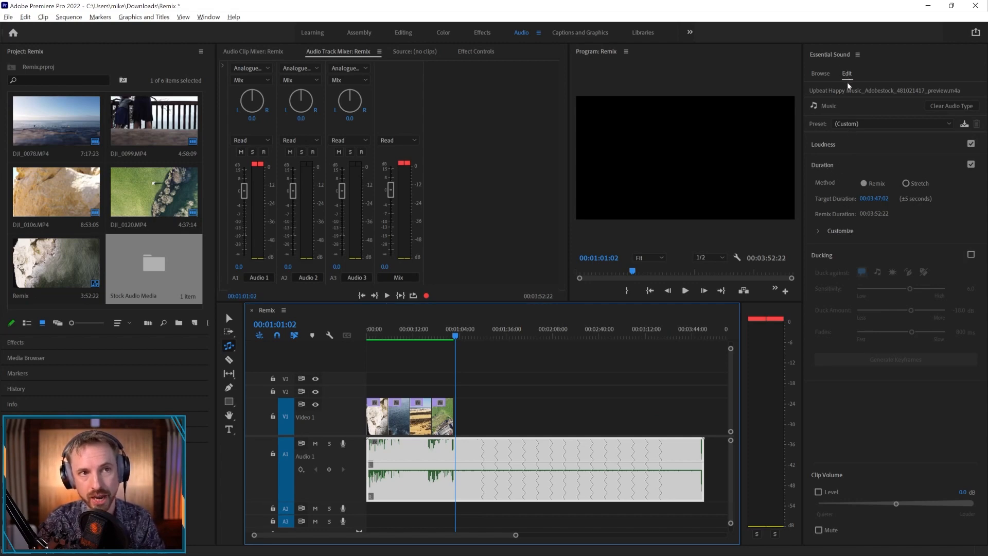
left_click(875, 200)
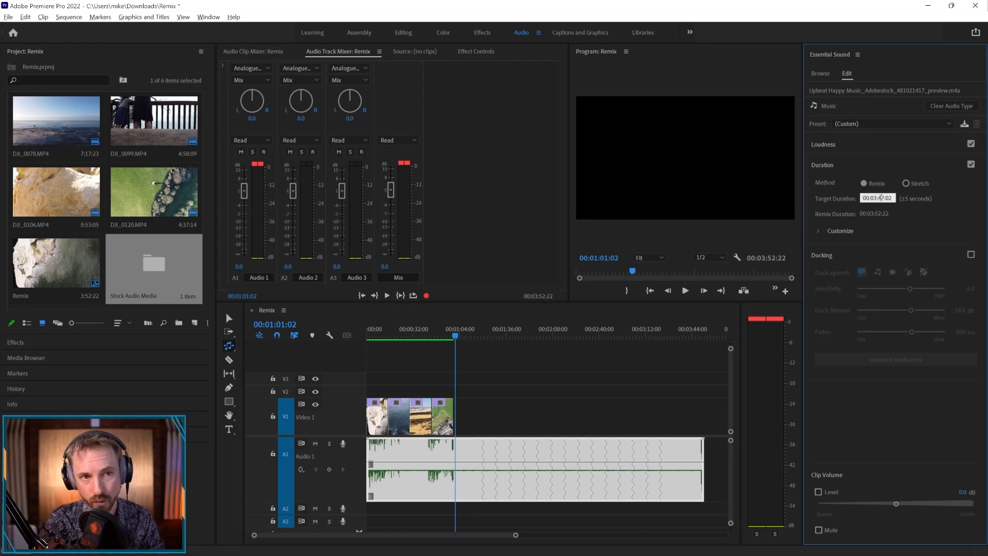
double_click(871, 198)
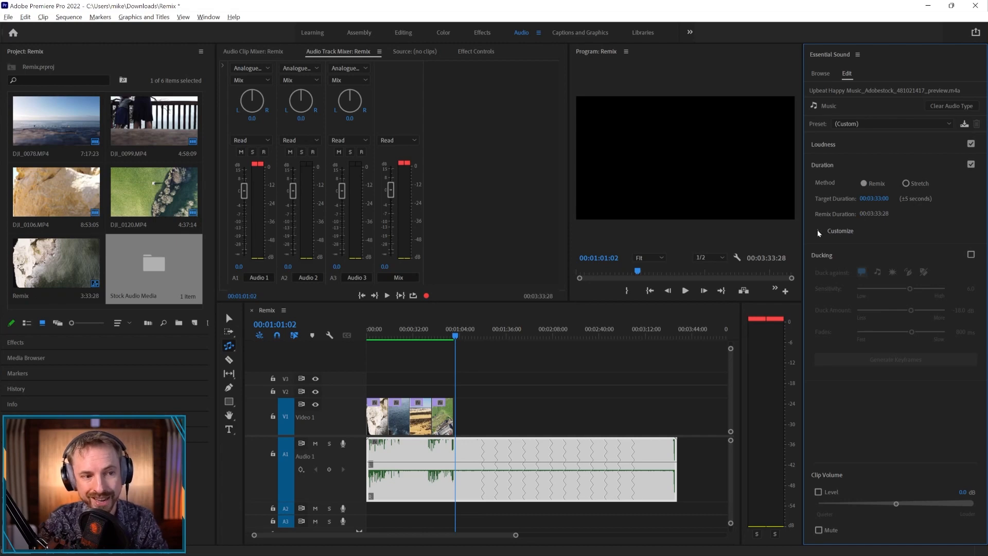
- Try the Segments slider across its range from 10 down to 0 and back to 5
left_click(819, 231)
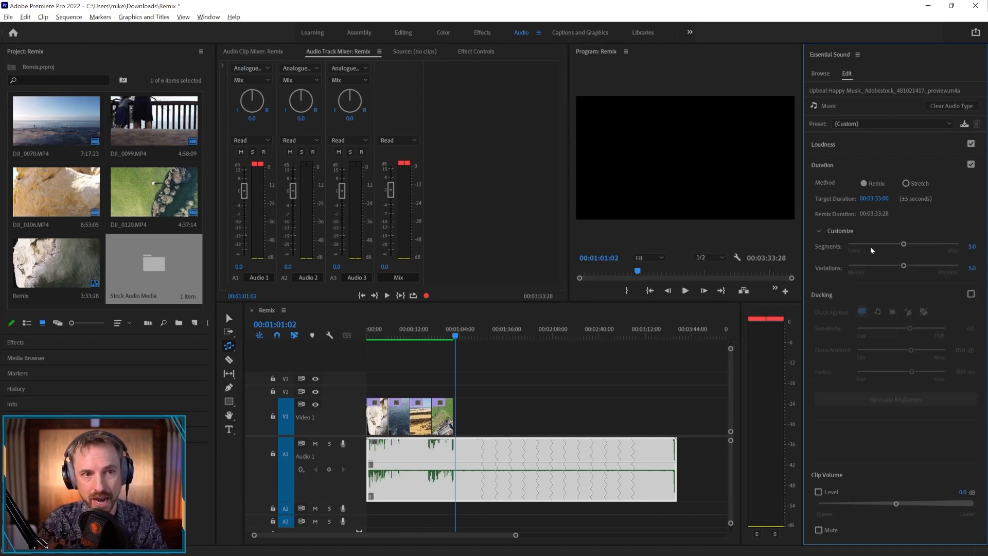
left_click_drag(904, 244, 958, 244)
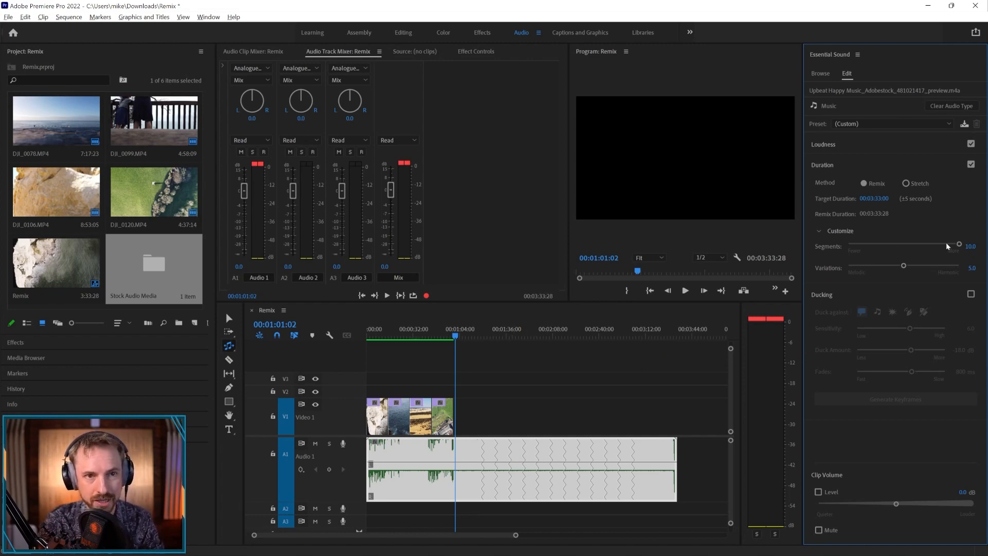
left_click_drag(959, 245, 847, 245)
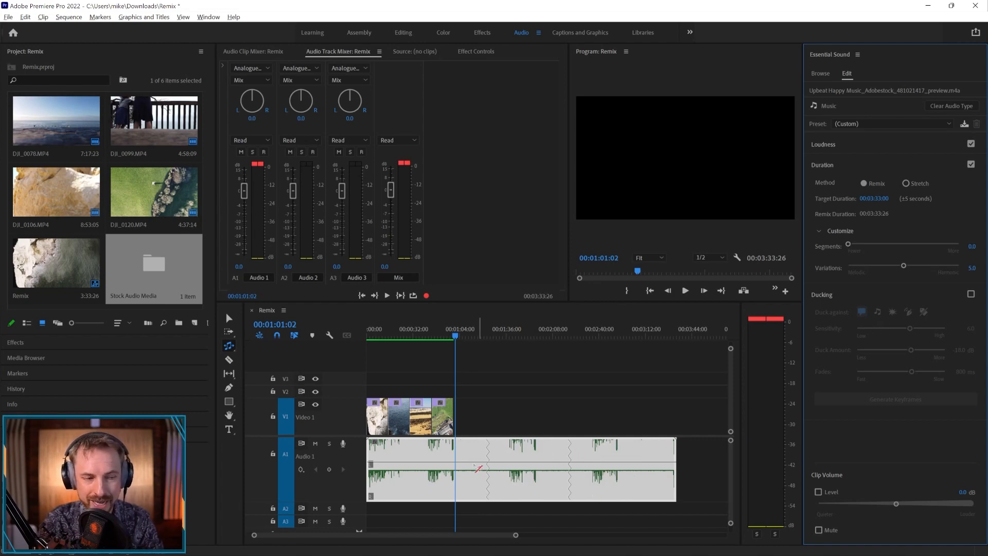
left_click_drag(849, 245, 897, 245)
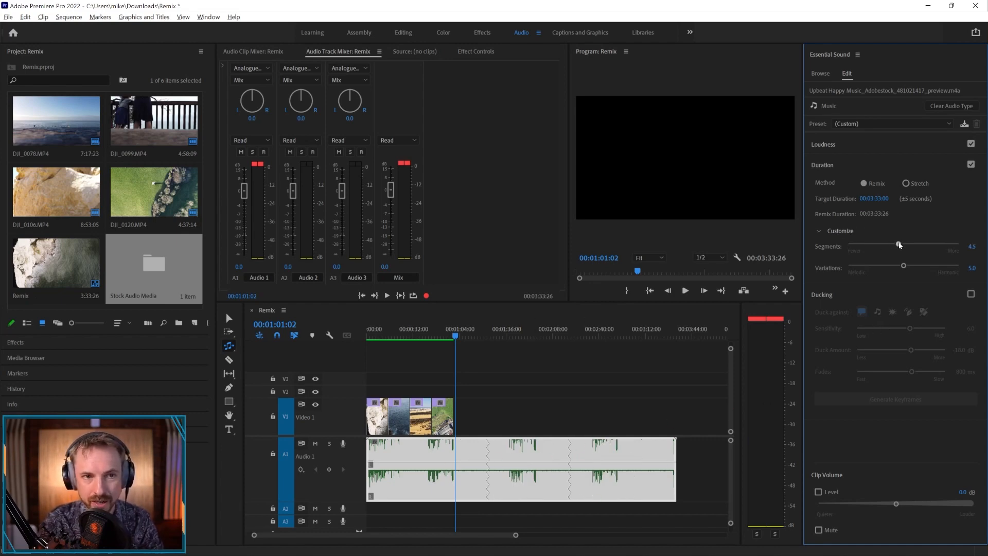
left_click_drag(900, 245, 905, 245)
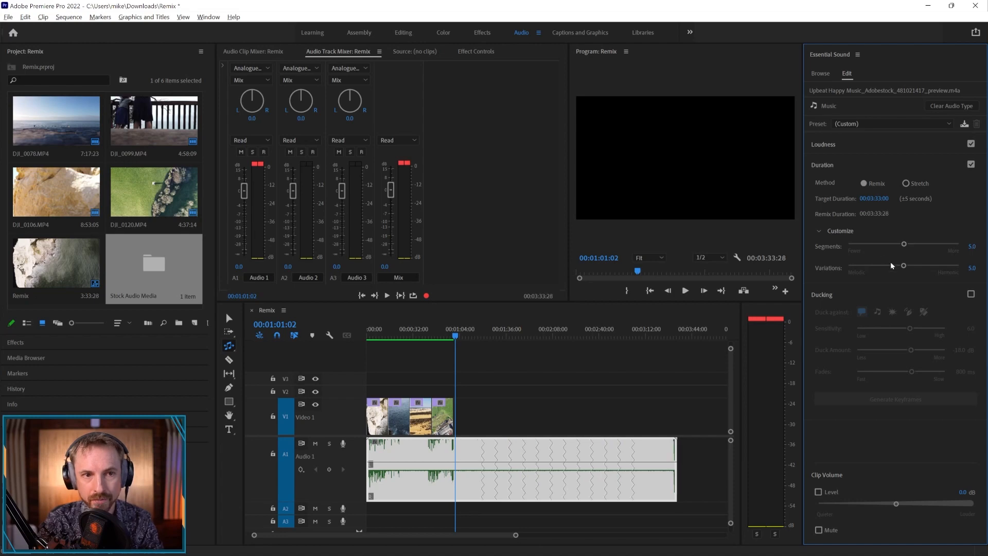
- Set Variations to 0.0 and Segments to 2.0 for the remix
left_click_drag(903, 266, 958, 266)
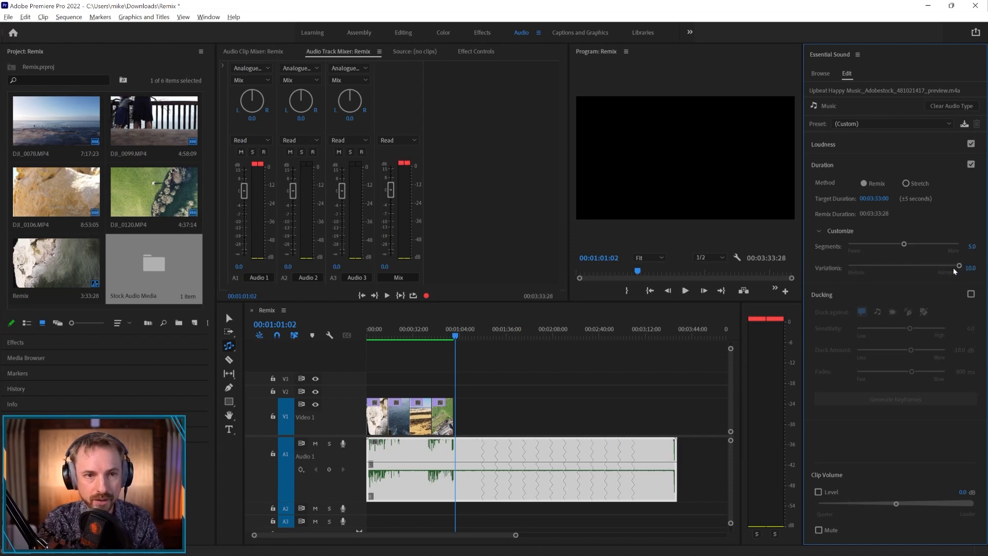
mouse_move(960, 265)
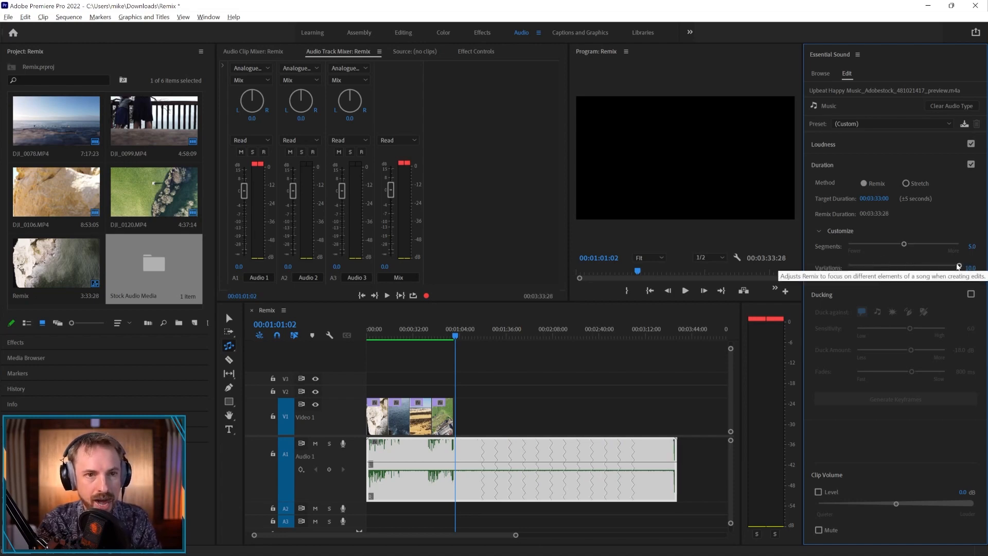
left_click_drag(958, 267, 848, 266)
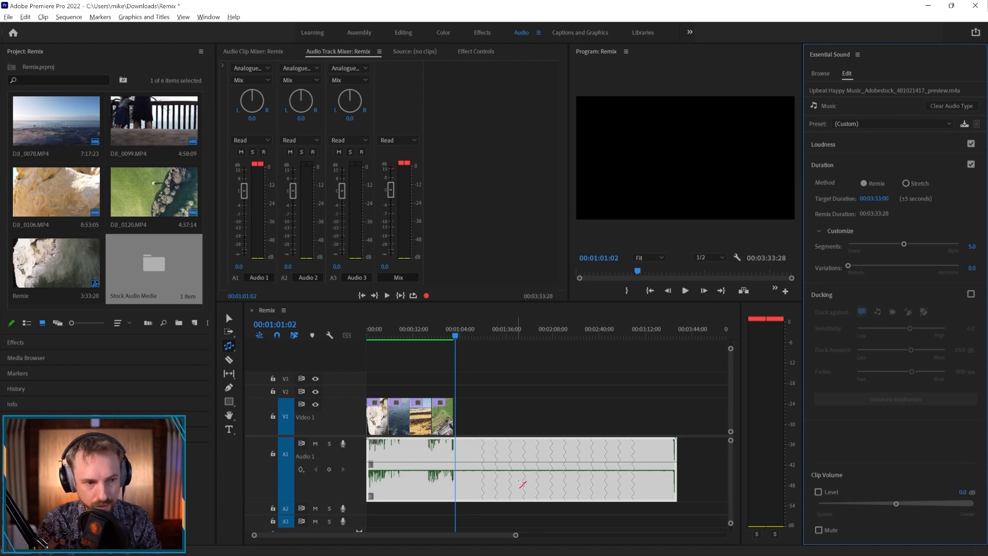
left_click_drag(903, 244, 871, 244)
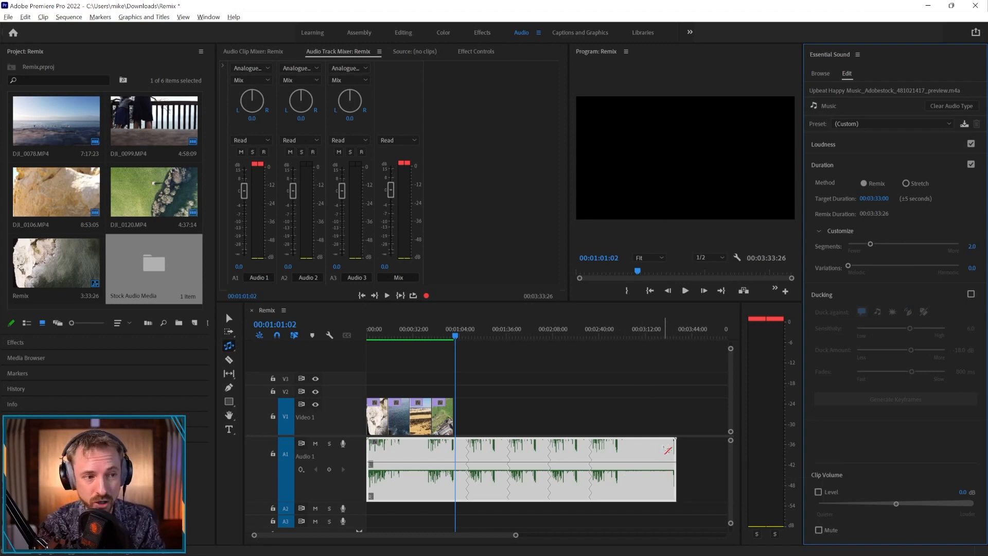
mouse_move(609, 451)
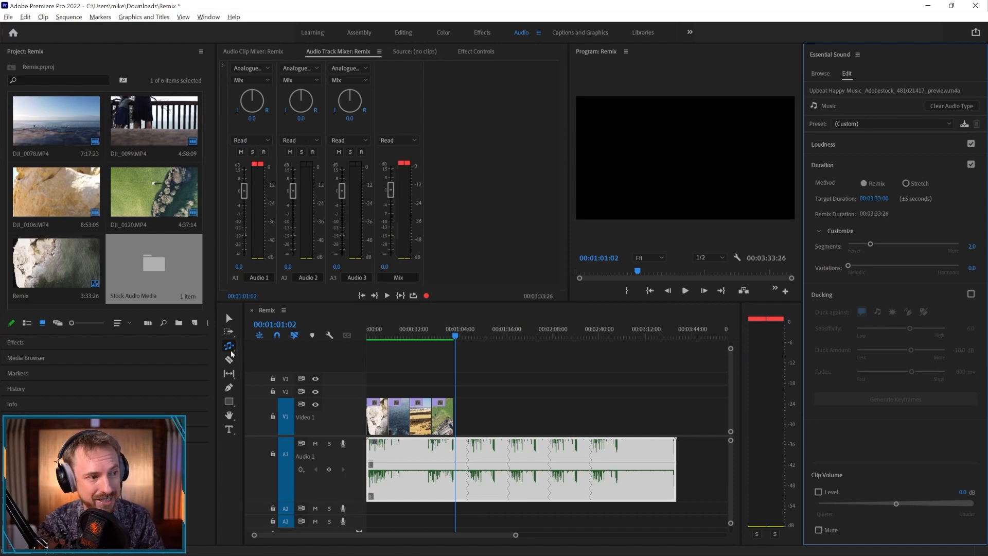
left_click(228, 345)
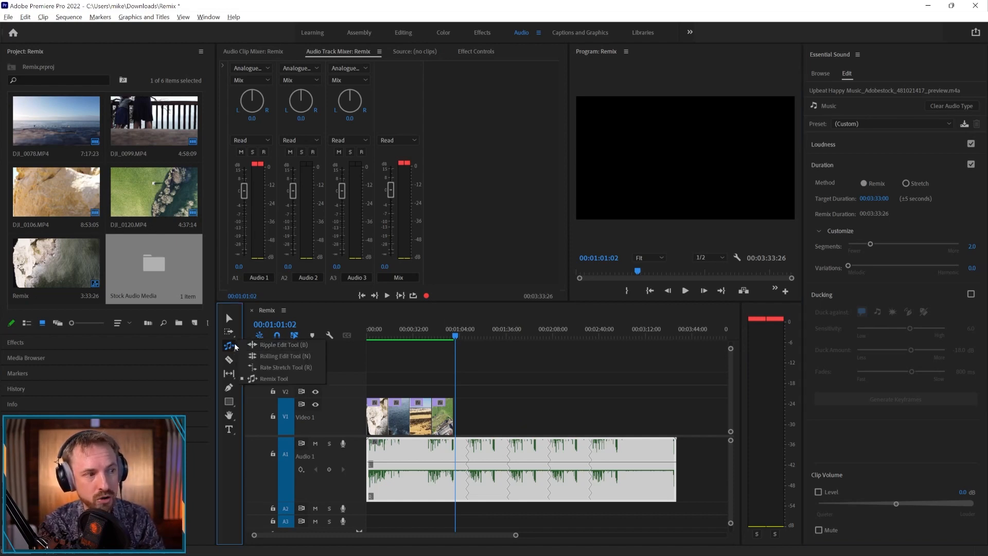
mouse_move(266, 379)
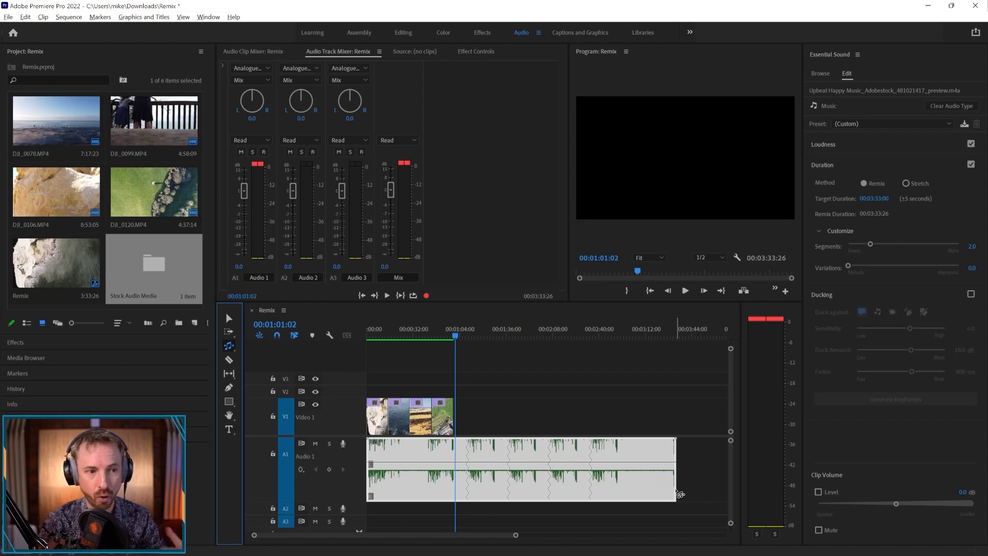
mouse_move(677, 493)
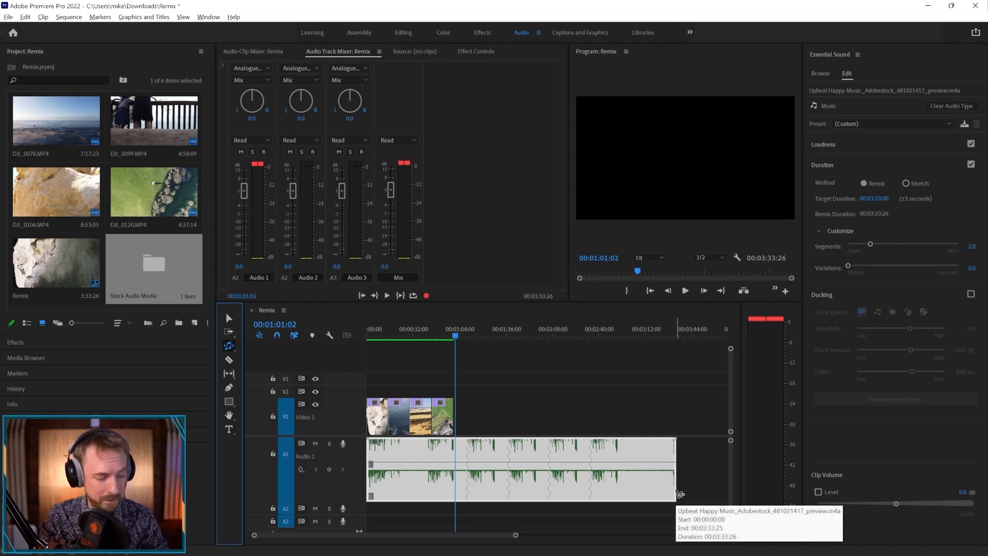